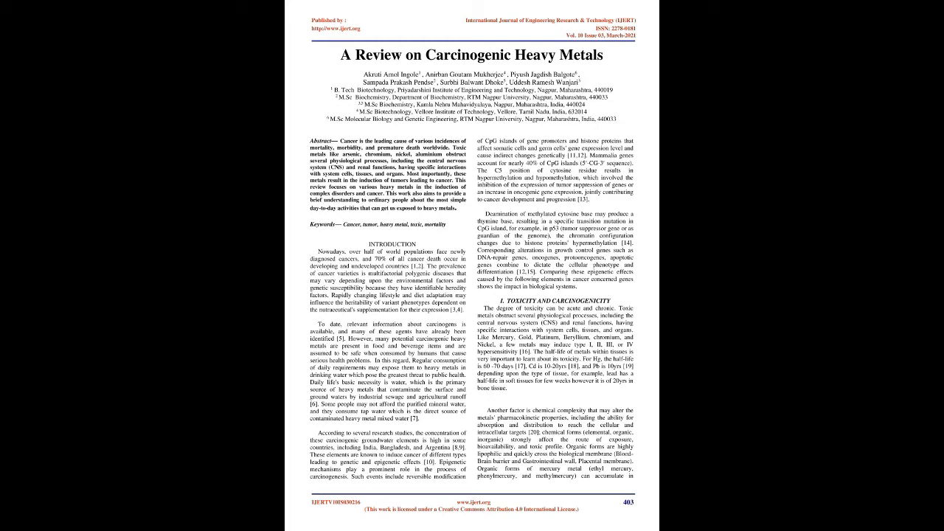
scroll(down, 3)
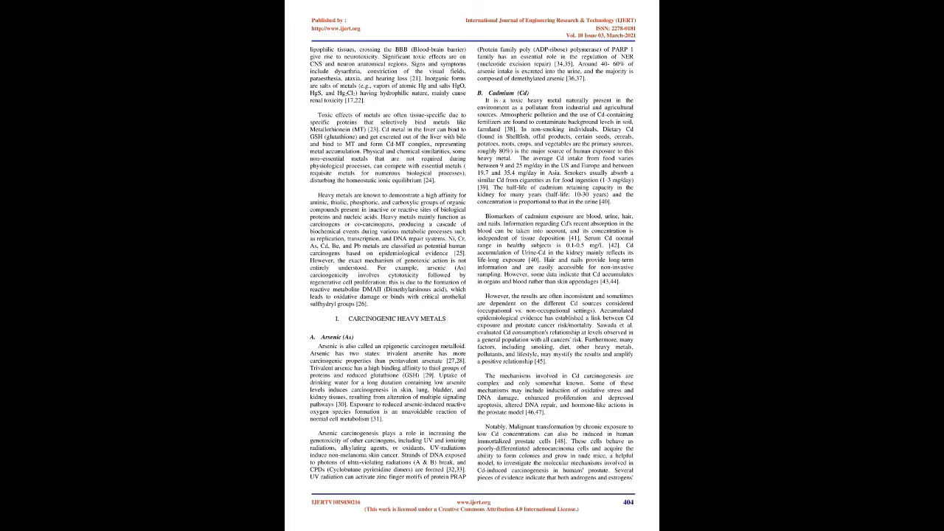
scroll(down, 3)
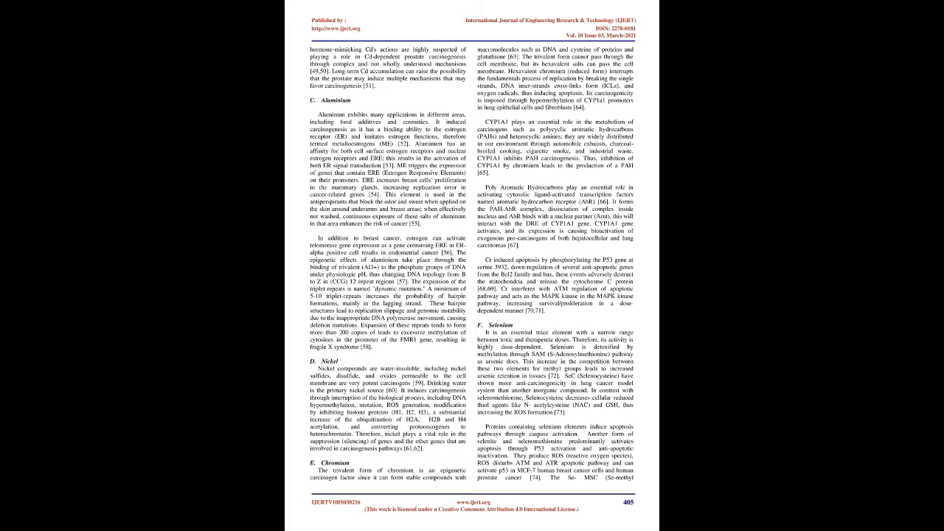
scroll(down, 3)
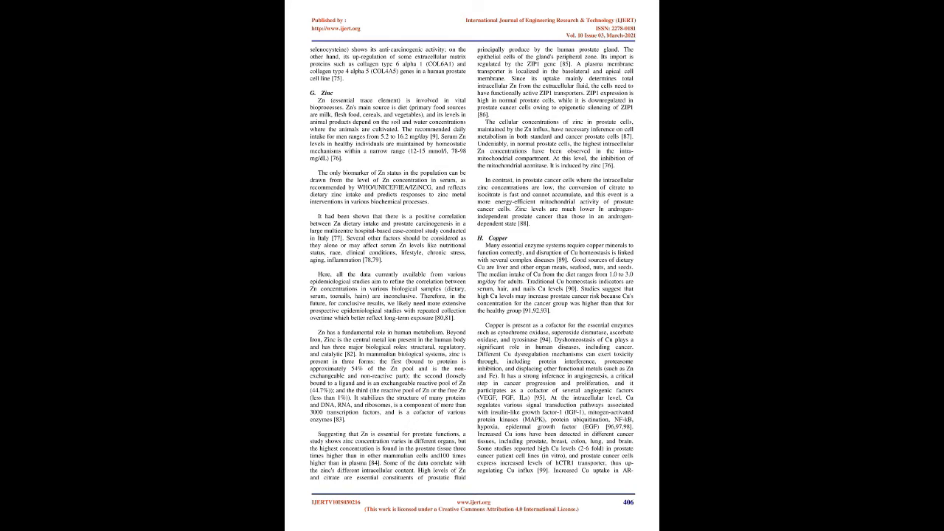
scroll(down, 3)
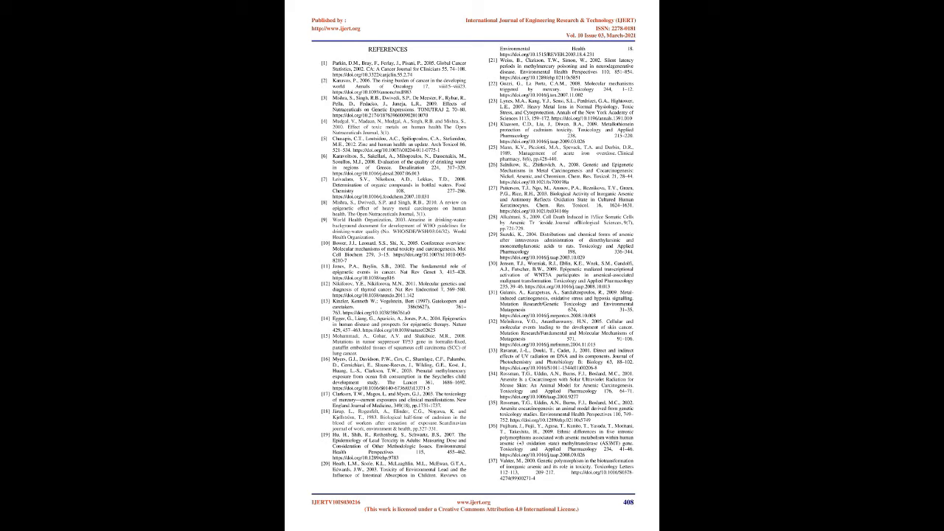
scroll(down, 3)
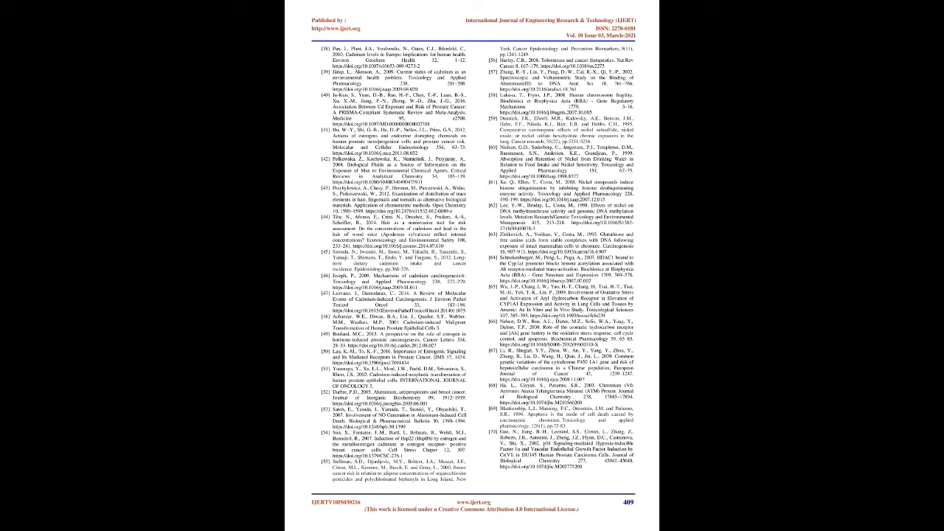
scroll(down, 3)
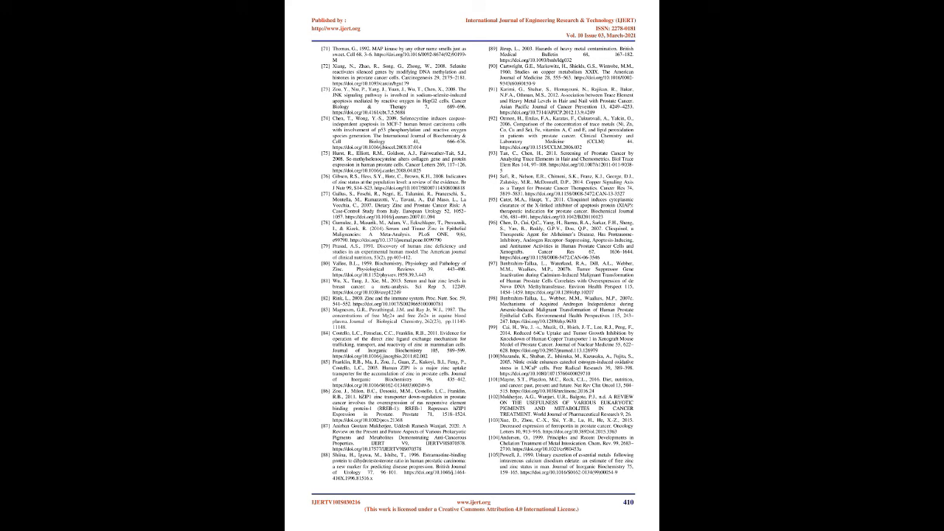
scroll(down, 3)
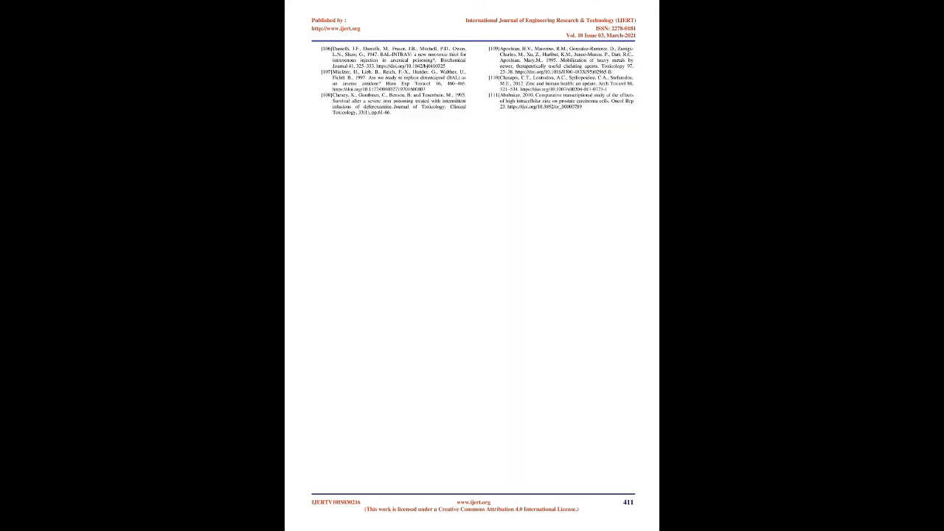